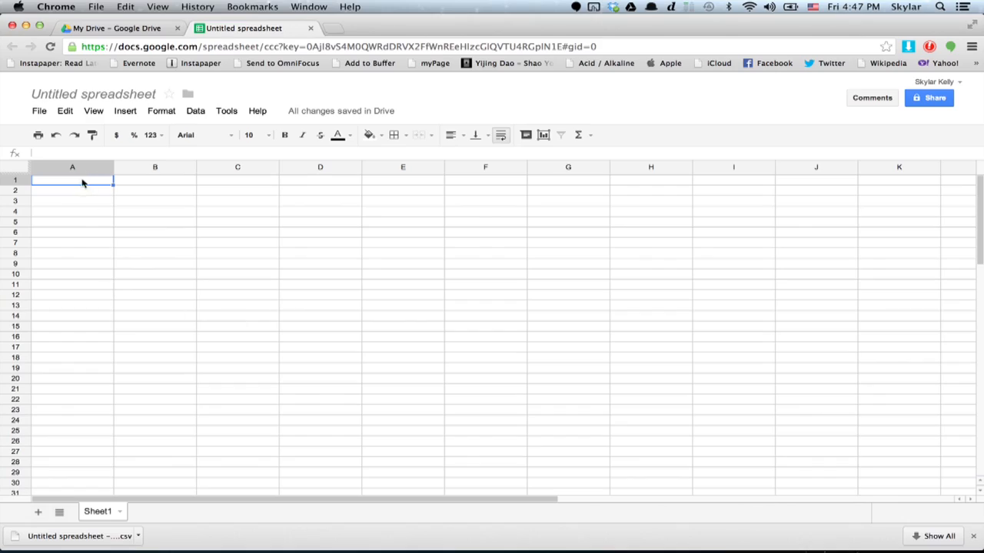
type("207")
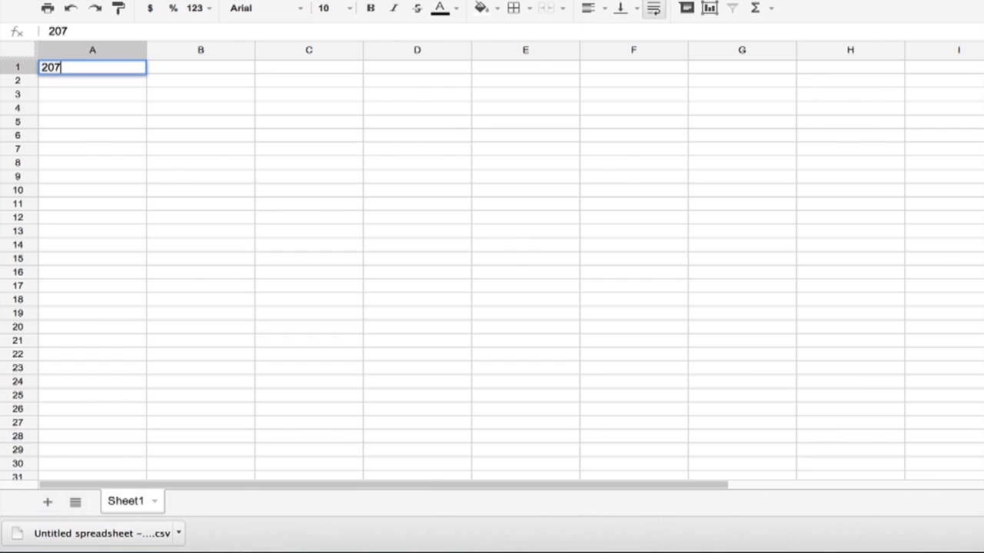
type("8997676")
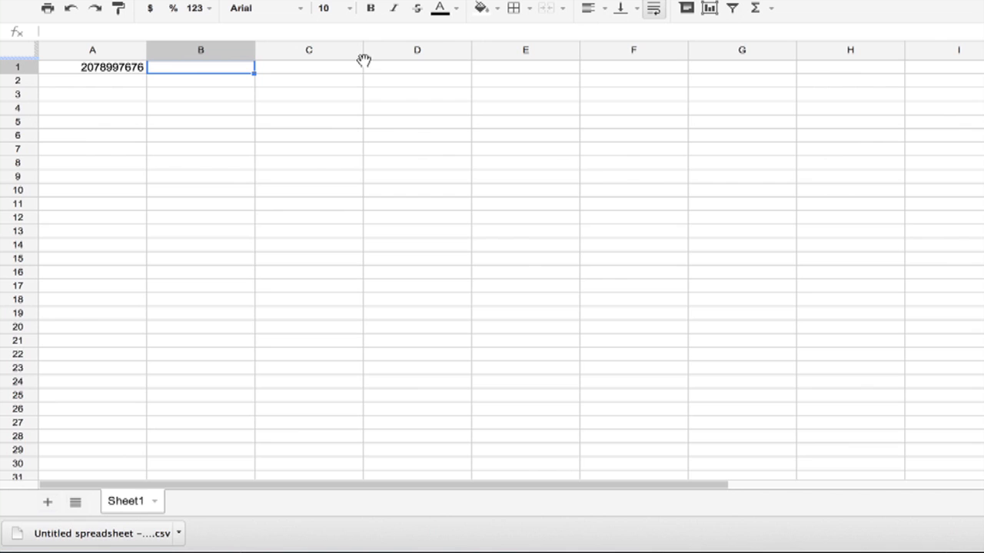
type("=concatenate(\"(\";left(A1,3);\") \";mid(A1,4,3);\"-\";right(A1,4))")
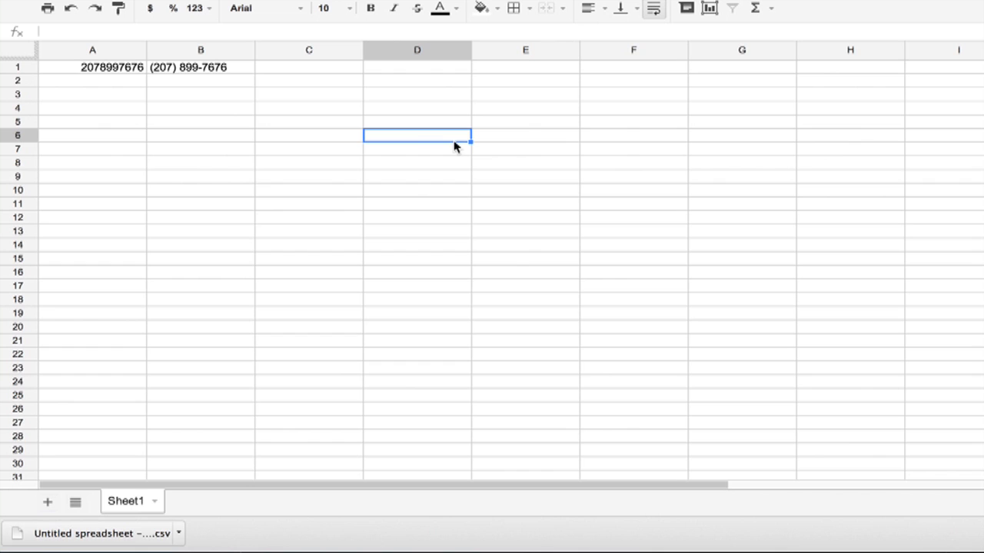
mouse_move(209, 86)
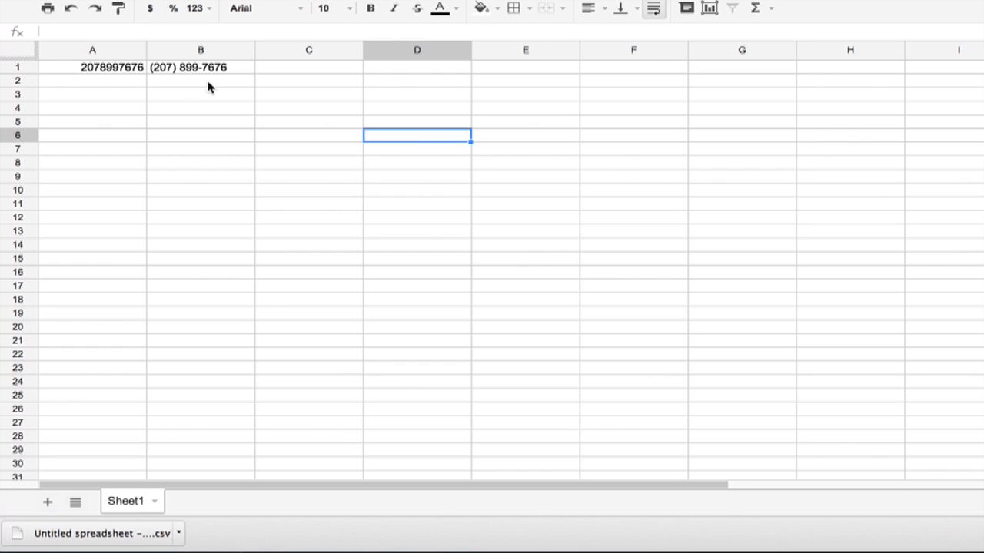
mouse_move(271, 60)
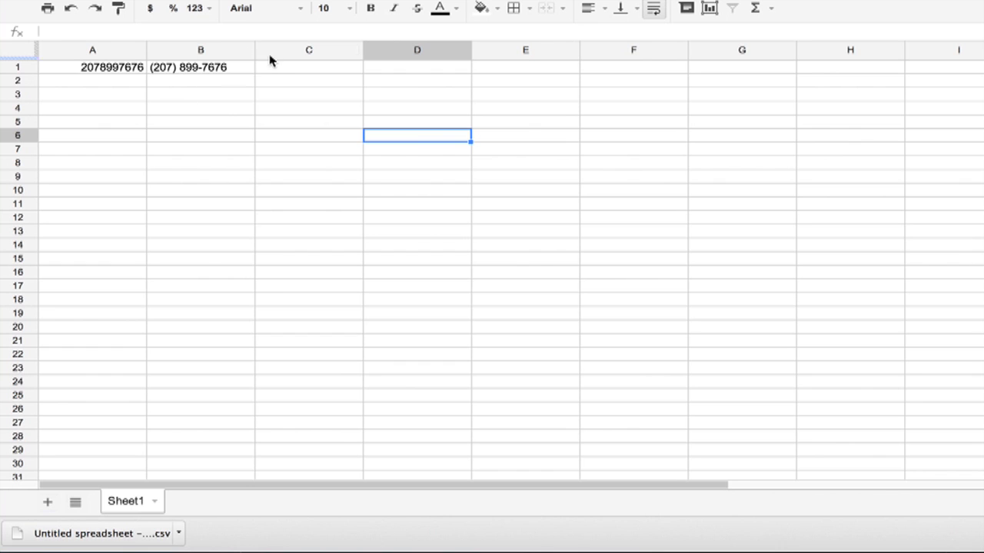
Fill the B1 phone formula down column B to row 29.
left_click(199, 68)
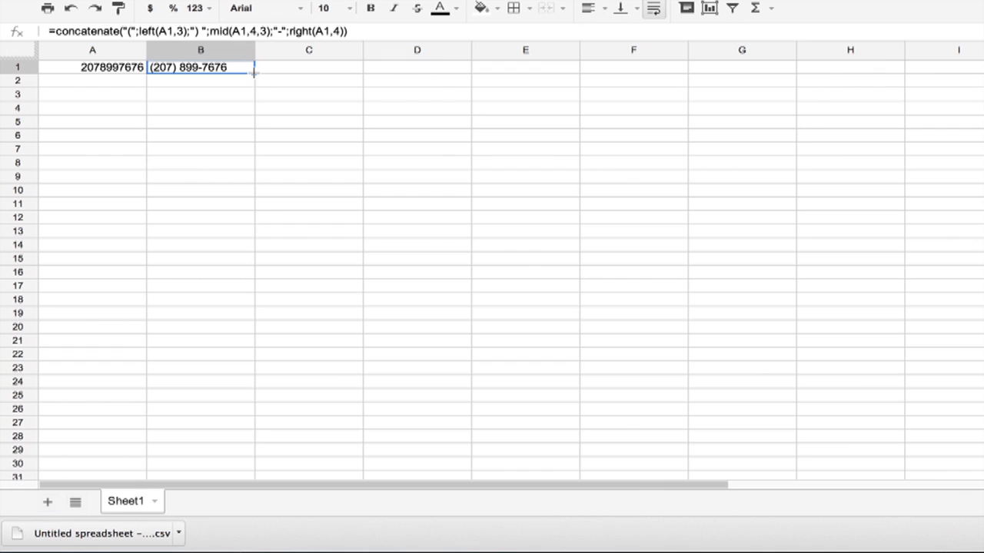
left_click_drag(253, 74, 254, 453)
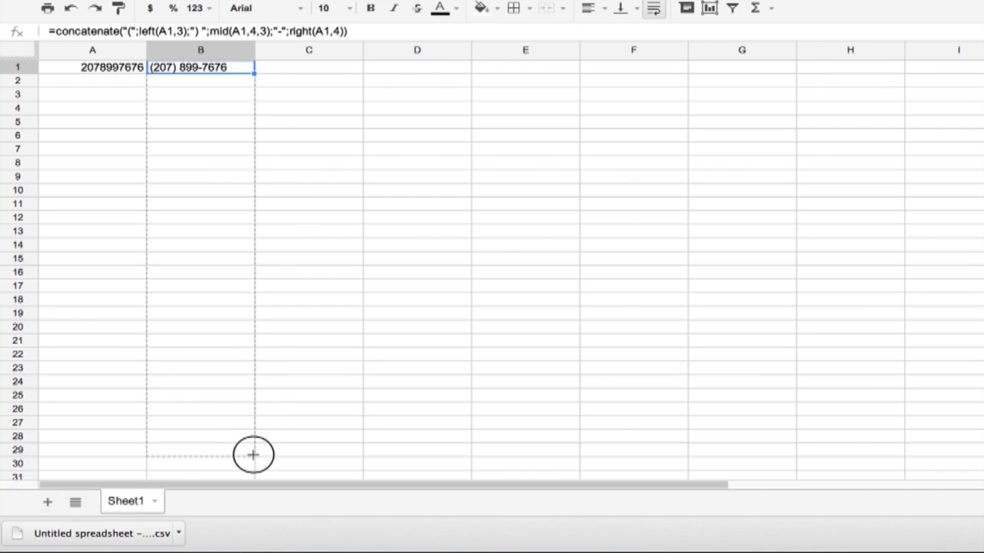
left_click_drag(252, 71, 252, 455)
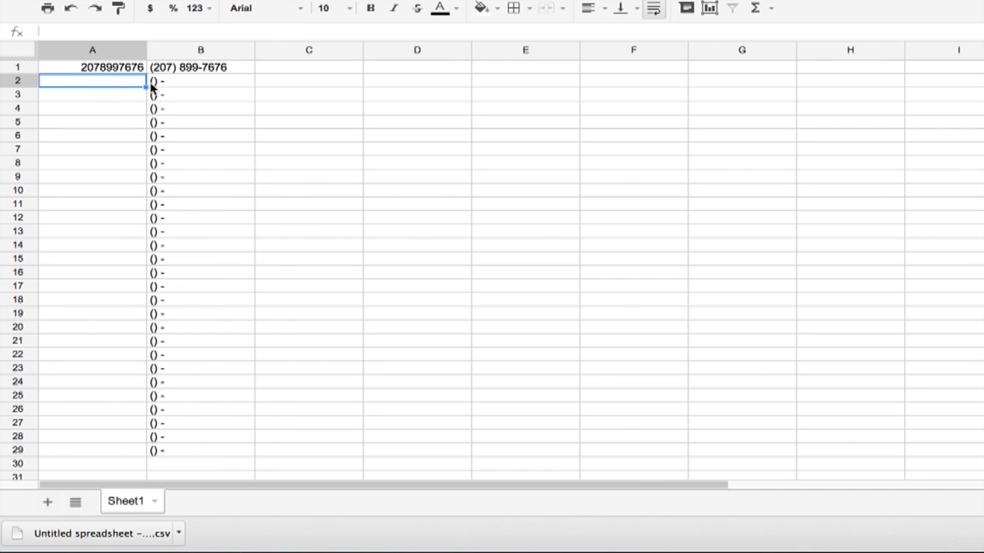
type("207866757")
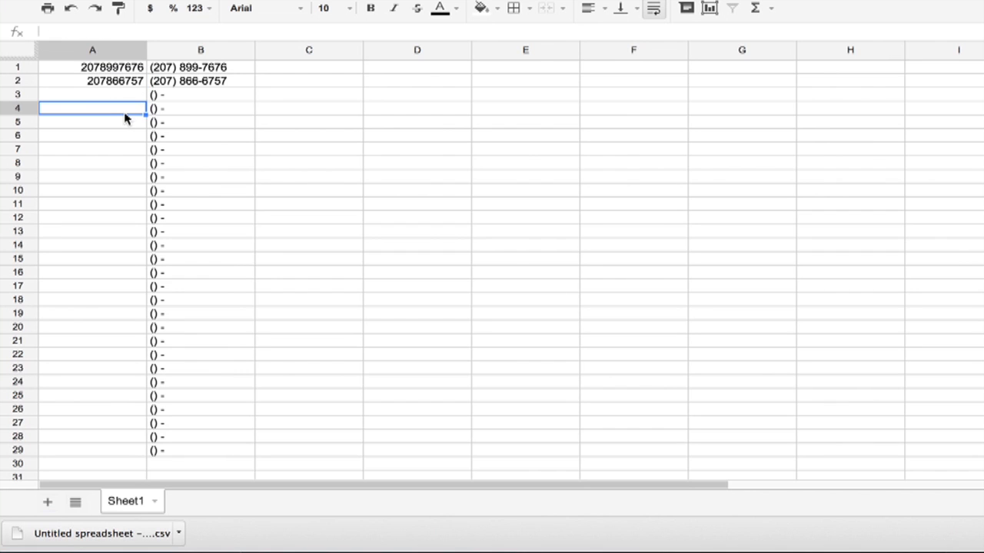
type("8771")
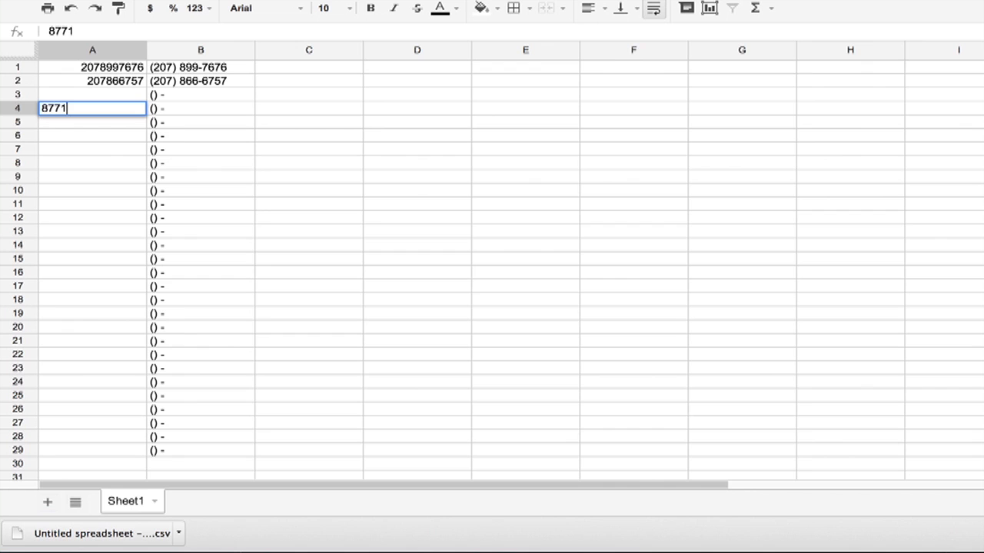
type("234567")
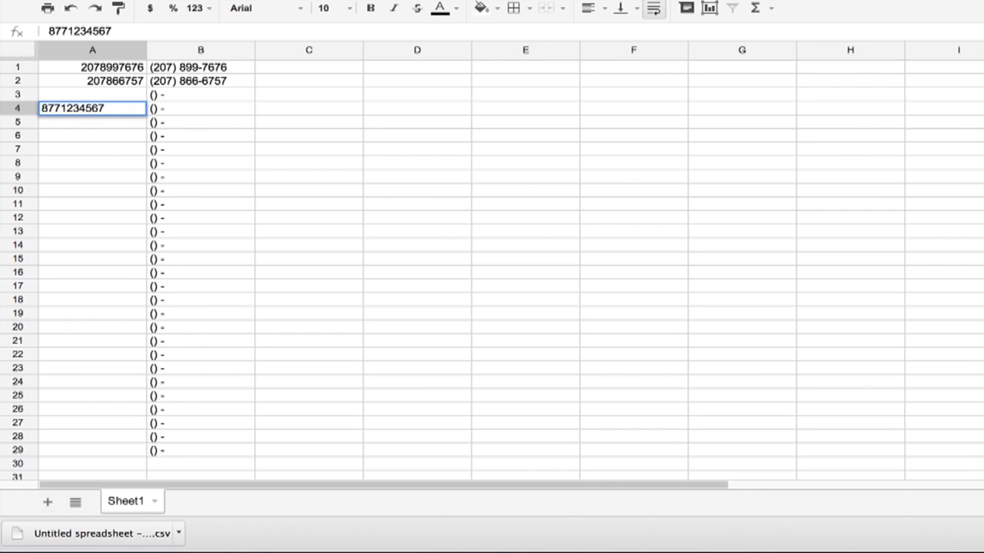
key("Return")
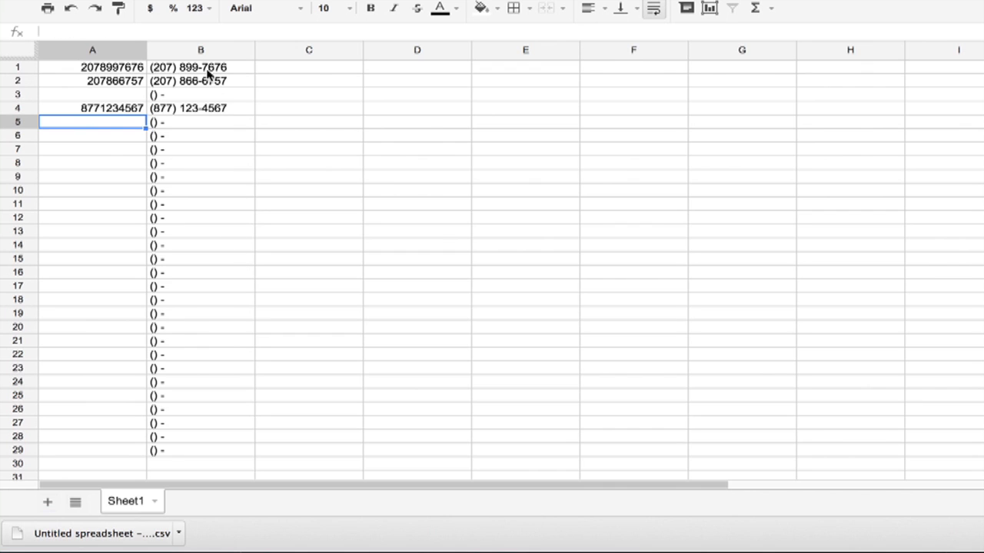
type("=concatenate(\"(\";left(A1,3);\") \";mid(A1,4,3);\"-\";right(A1,4))")
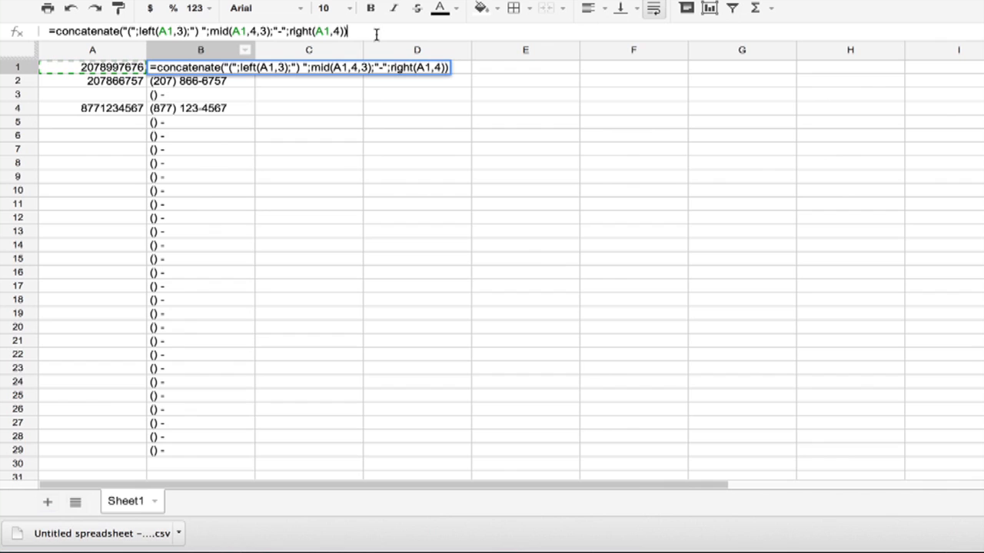